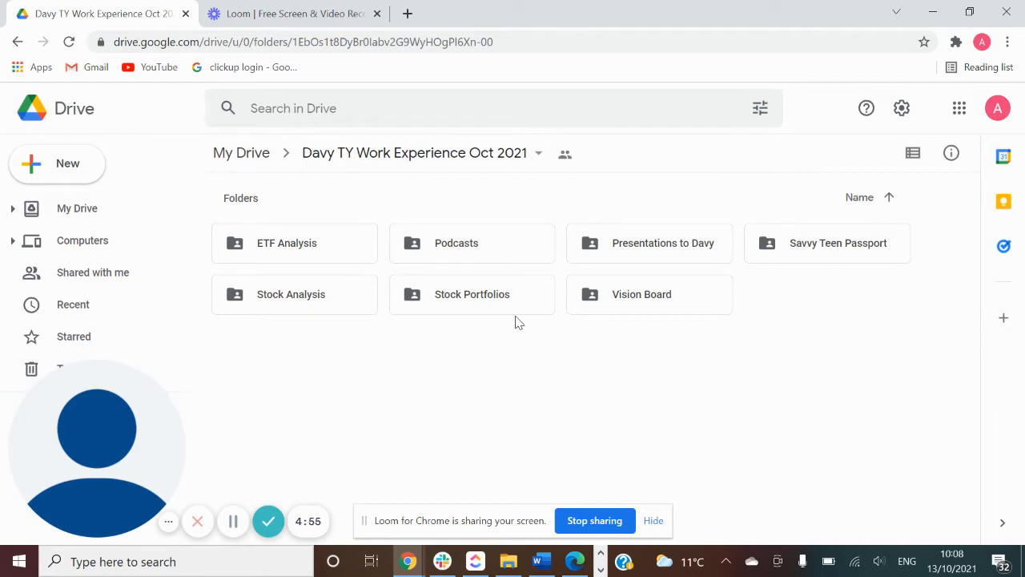
pyautogui.moveTo(535, 383)
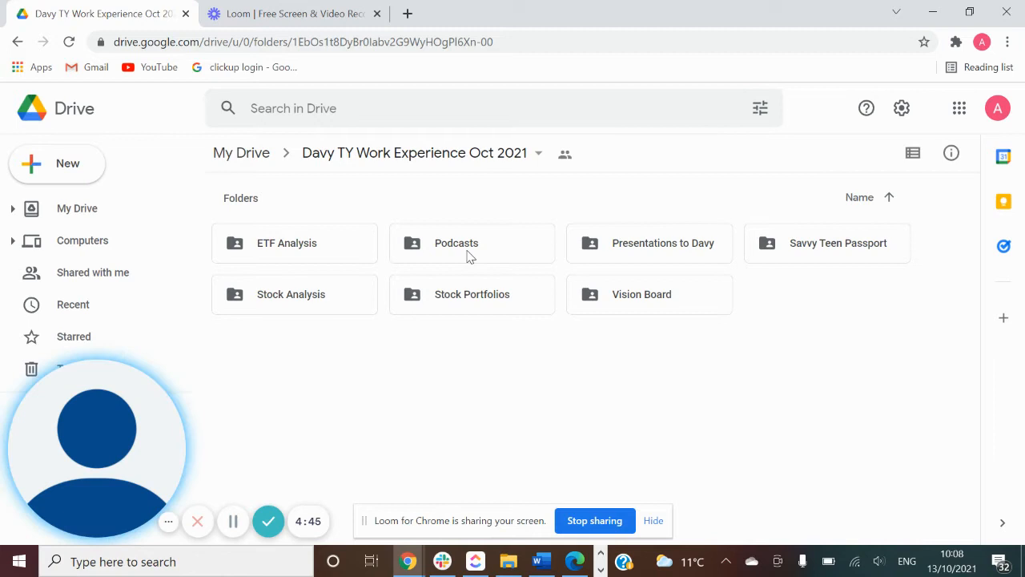
# Open the Podcasts folder and bring up the New item menu.
pyautogui.click(471, 242)
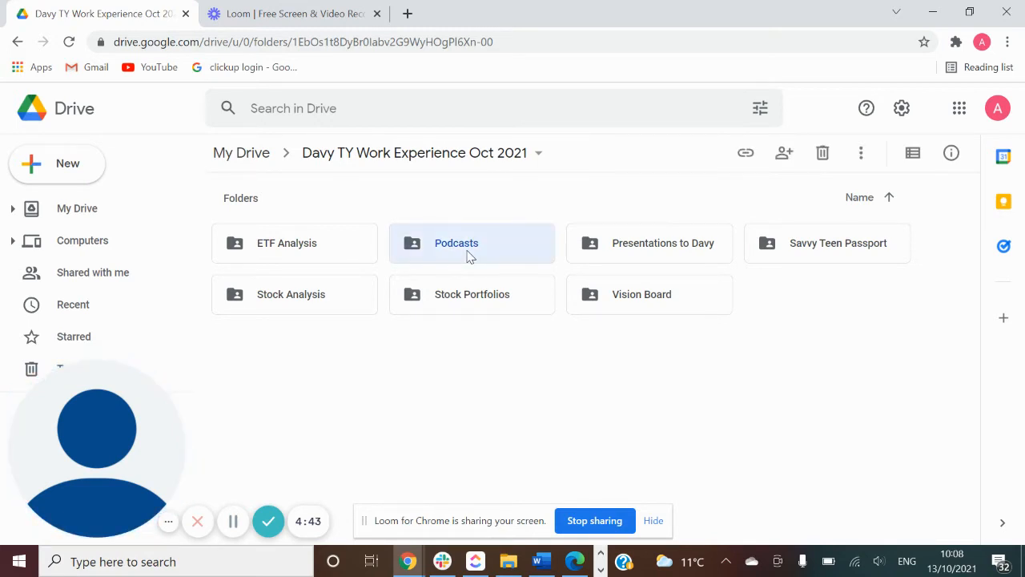
pyautogui.doubleClick(472, 243)
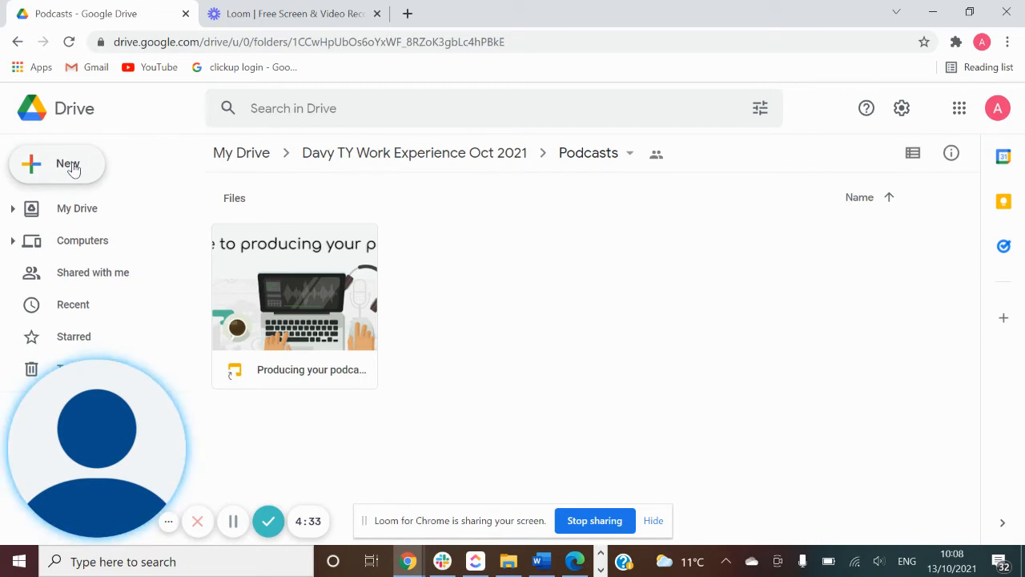
pyautogui.click(57, 164)
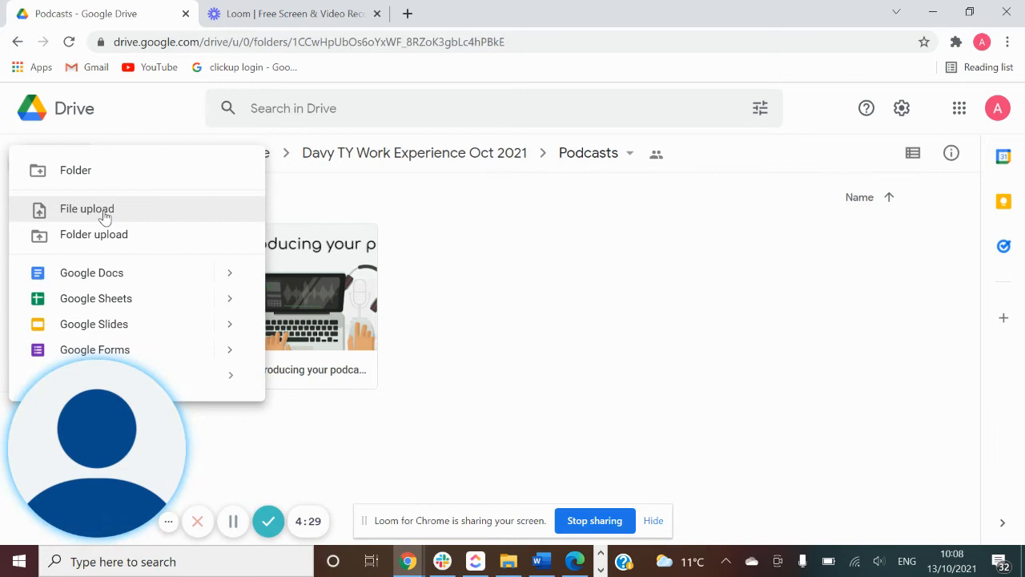
# Upload Anna's Podcast from Downloads\HayesCulleton via File upload.
pyautogui.click(87, 209)
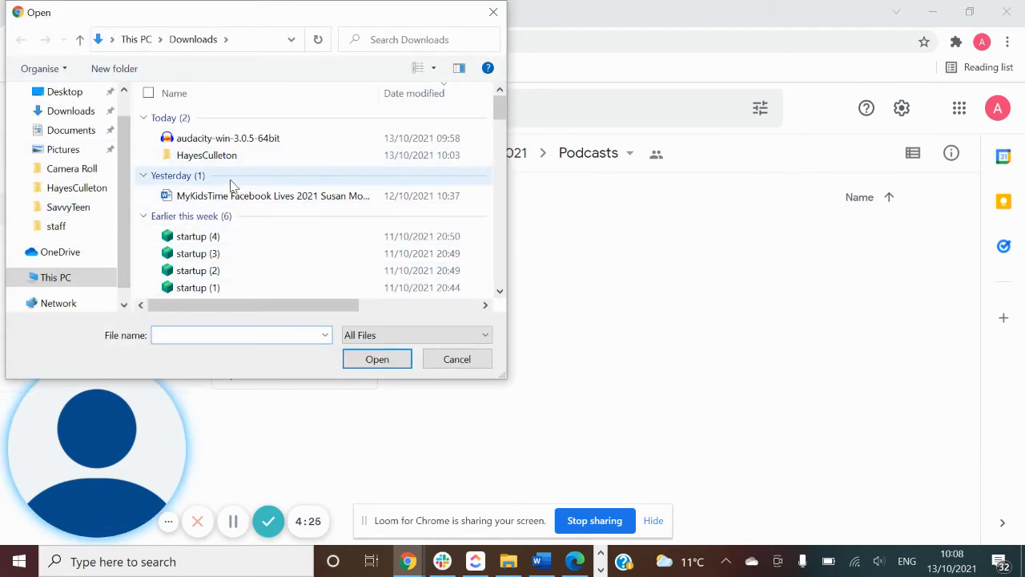
pyautogui.click(207, 154)
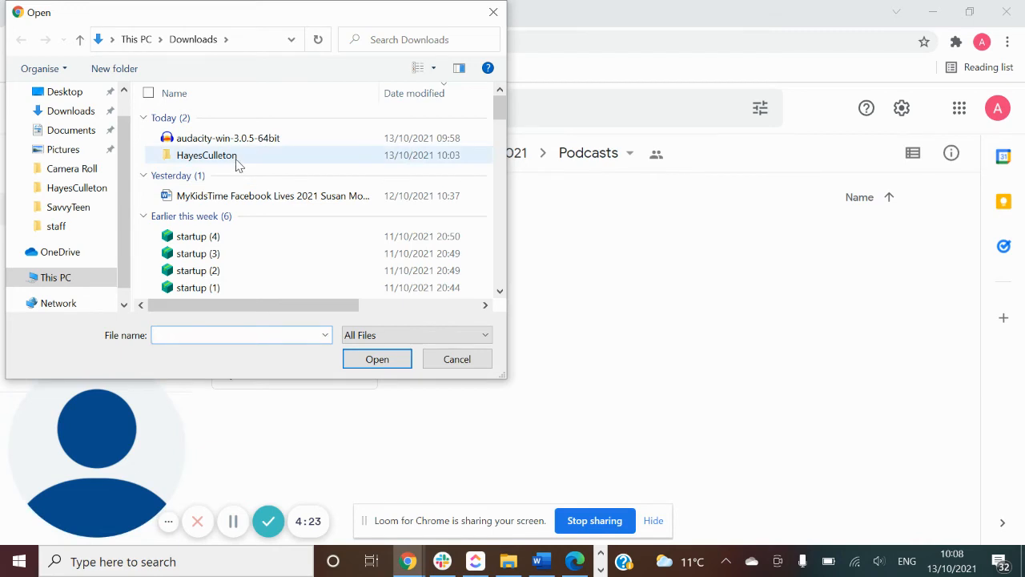
pyautogui.moveTo(206, 154)
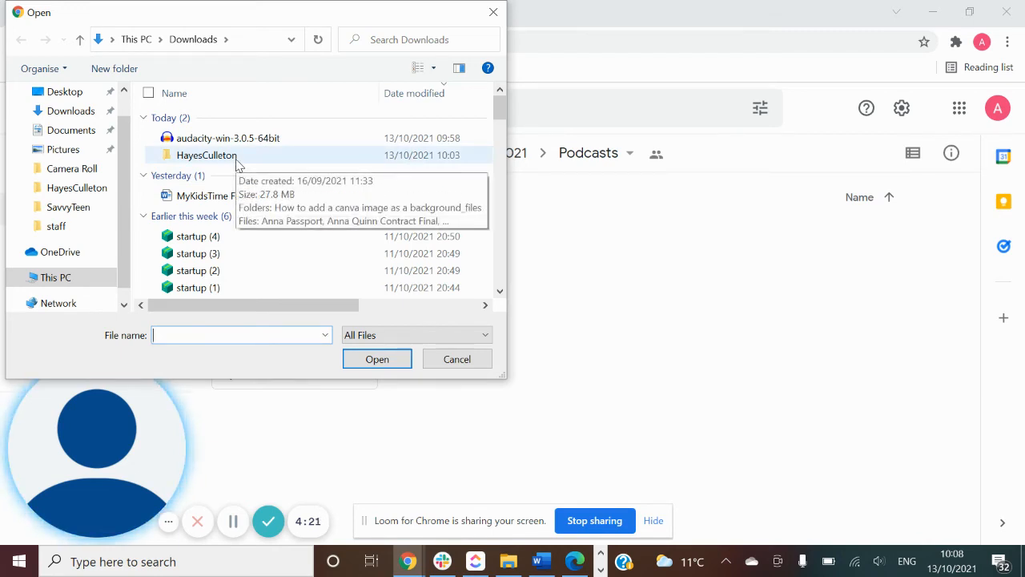
pyautogui.doubleClick(206, 154)
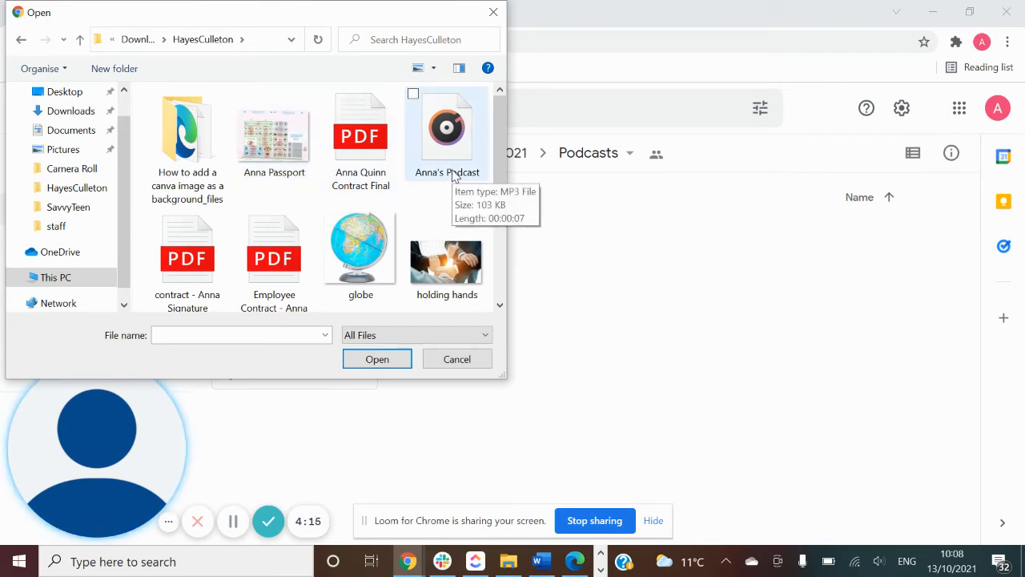
pyautogui.click(447, 132)
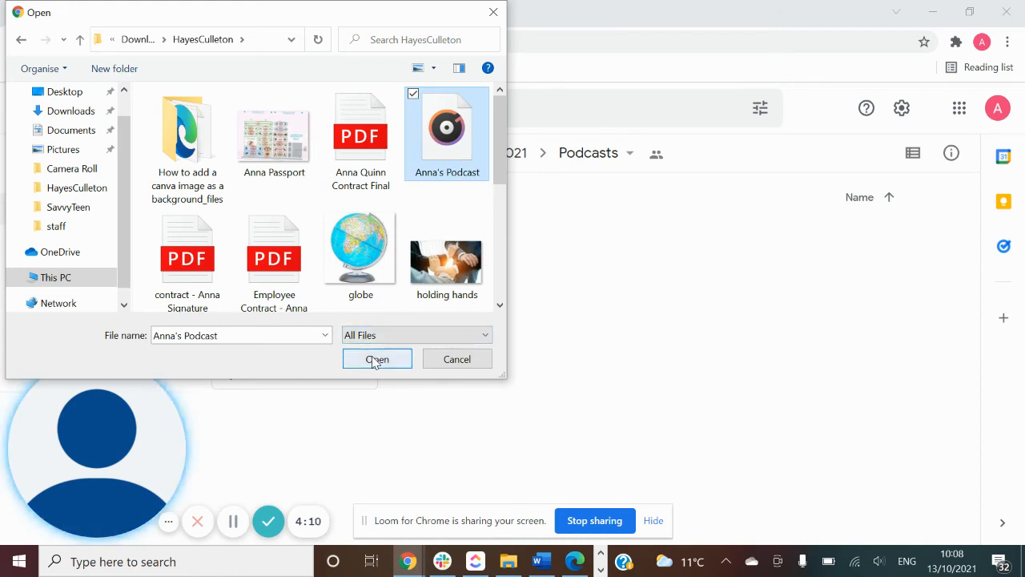
pyautogui.click(377, 359)
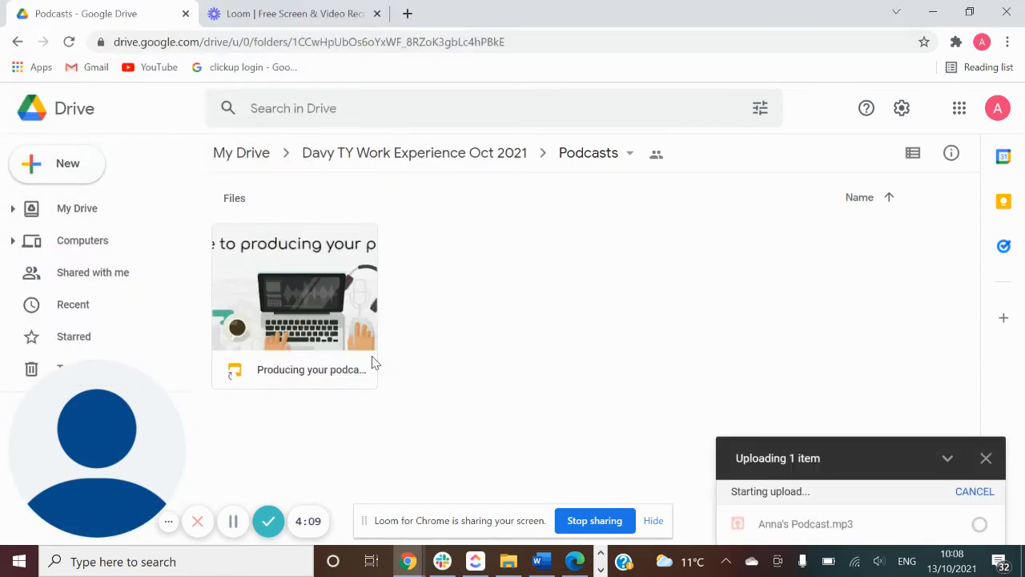
pyautogui.moveTo(671, 473)
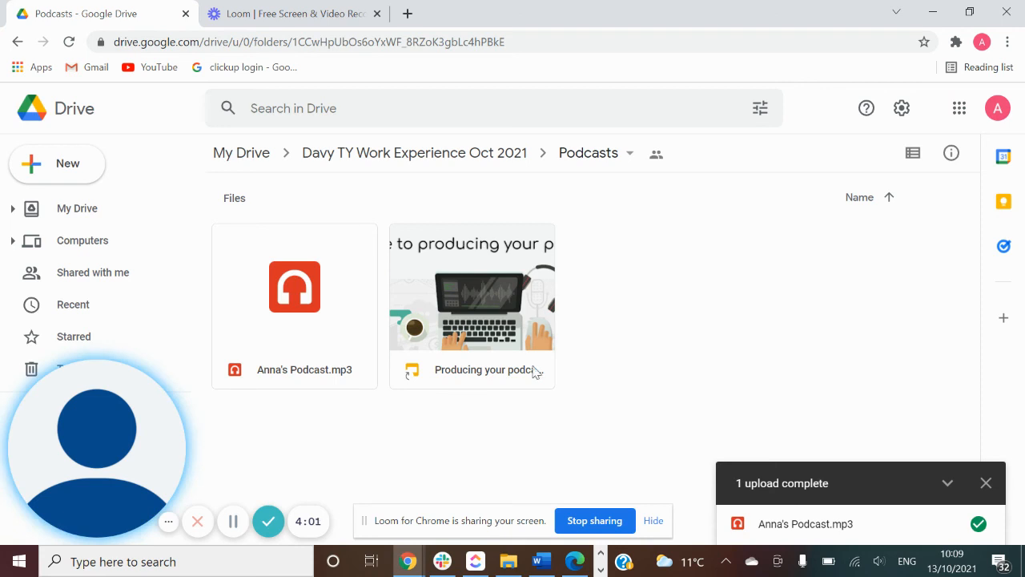
pyautogui.moveTo(334, 334)
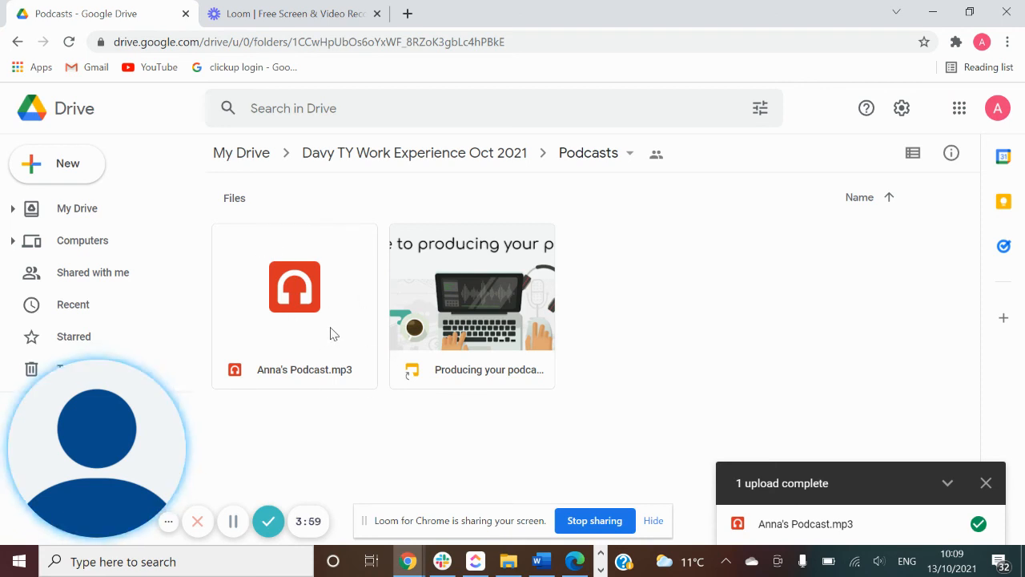